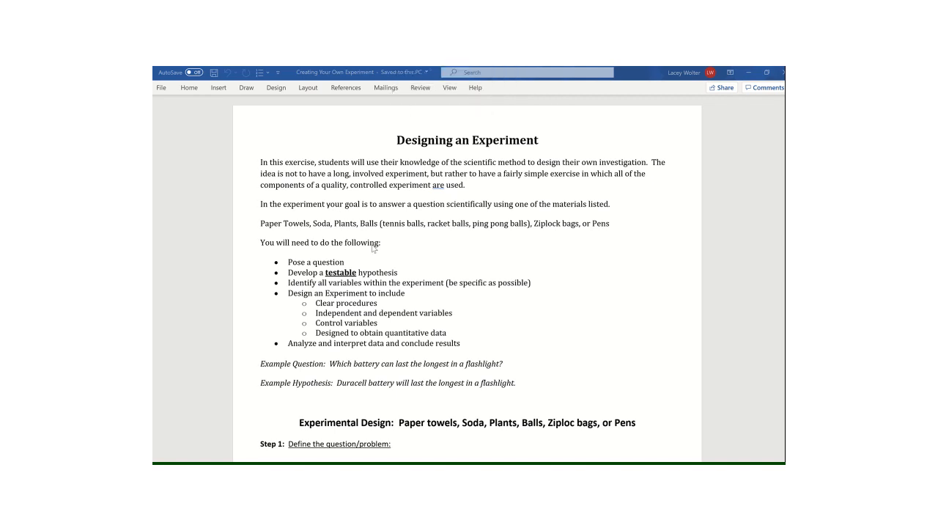
Step: Scroll down to the empty Experimental Design steps of the assignment
scroll("down", 3)
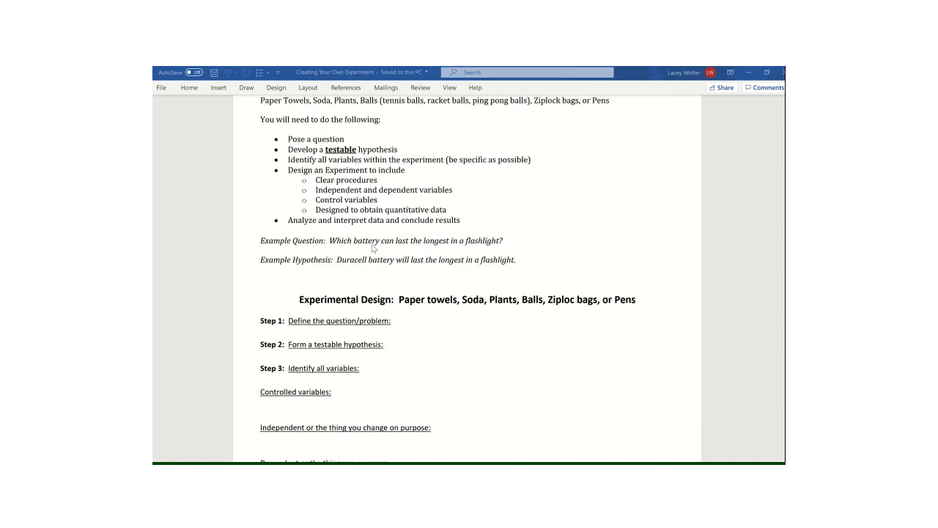
scroll("down", 3)
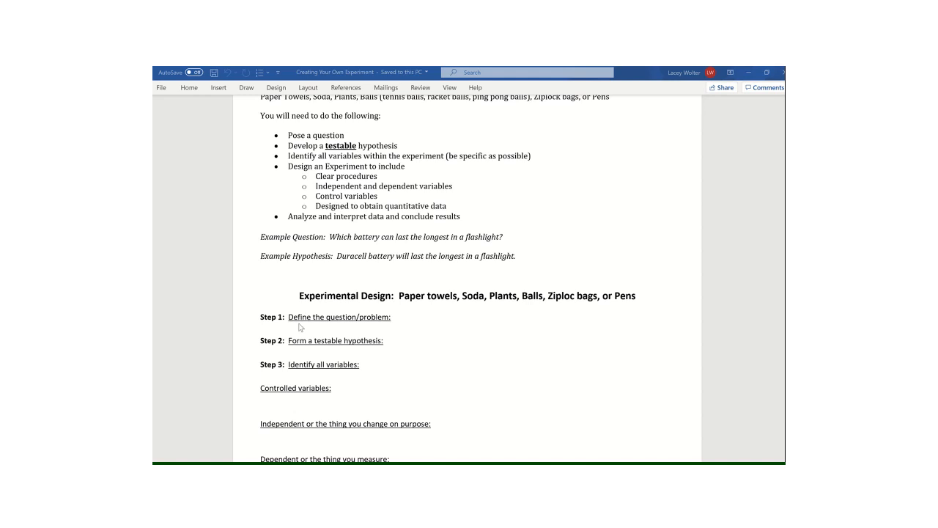
mouse_move(397, 324)
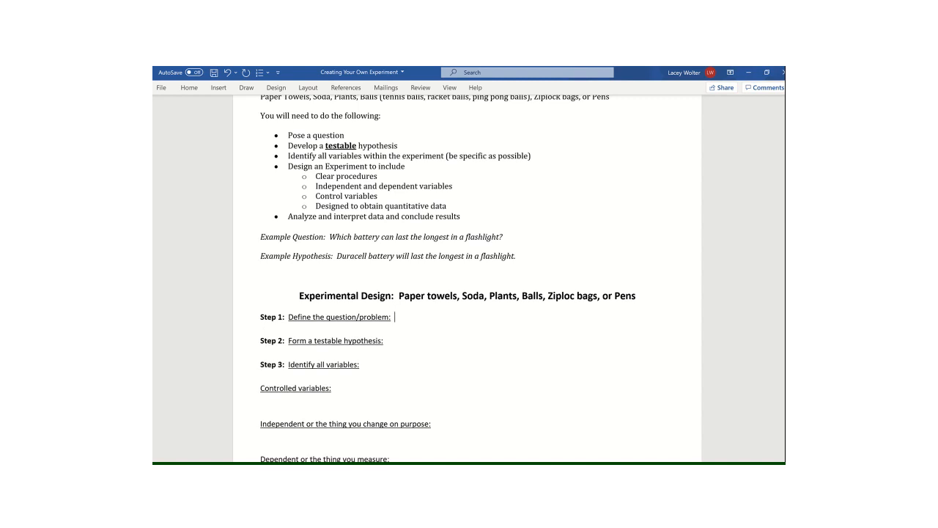
Step: Enter '1. Which or Who' after the Step 1 question label, with a blank line below
type("1. W")
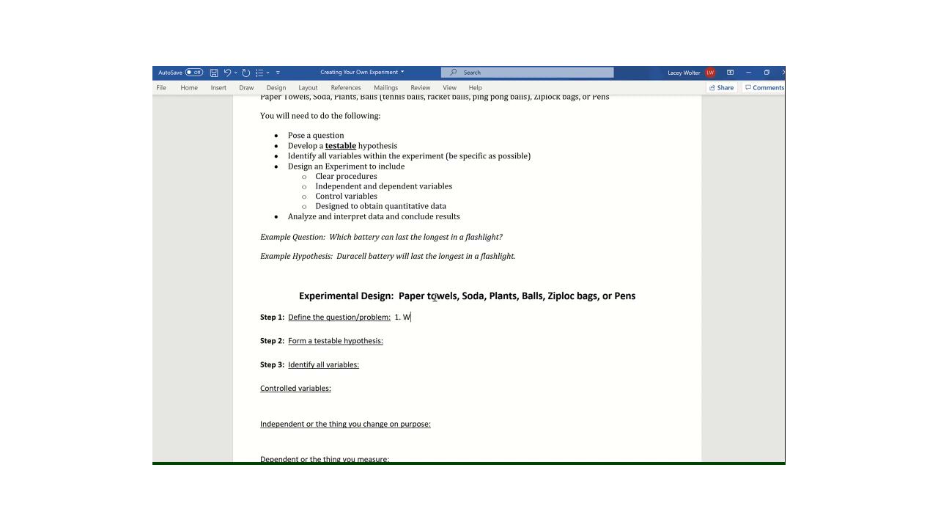
type("hich or W")
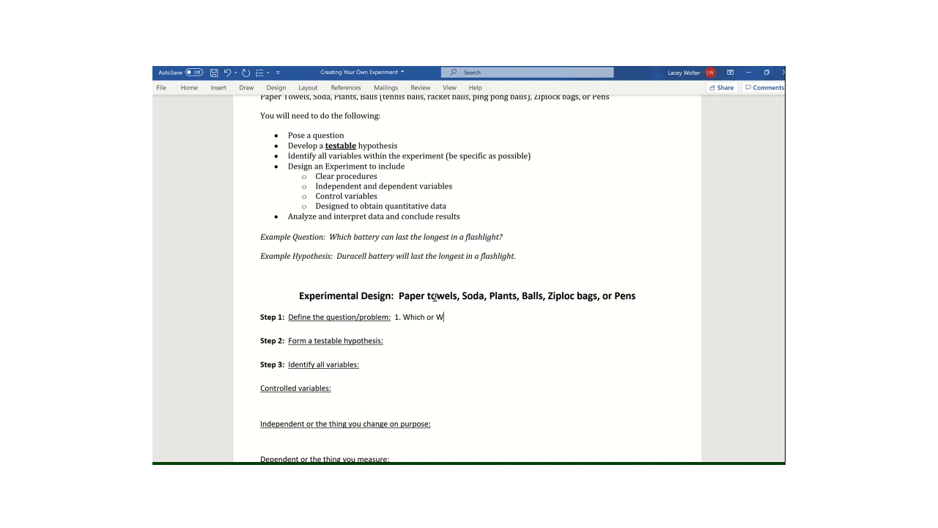
type("ho")
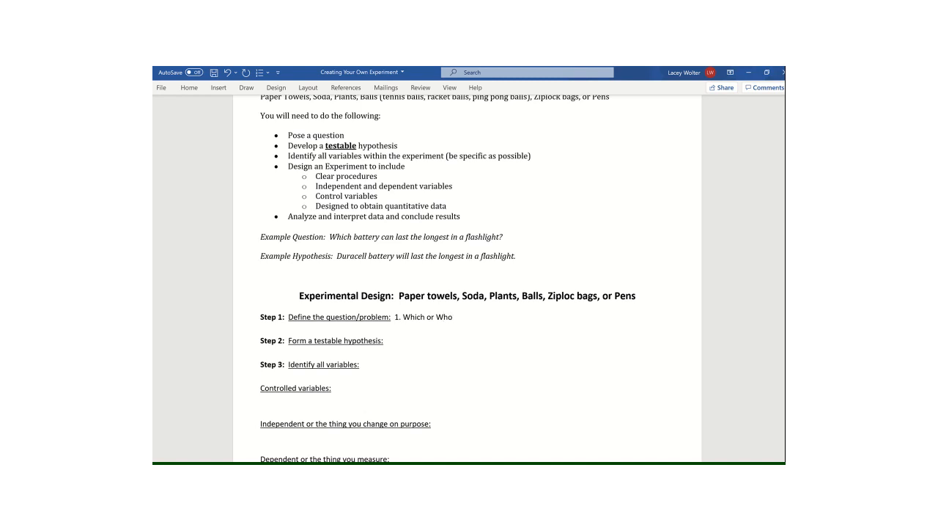
left_click(452, 316)
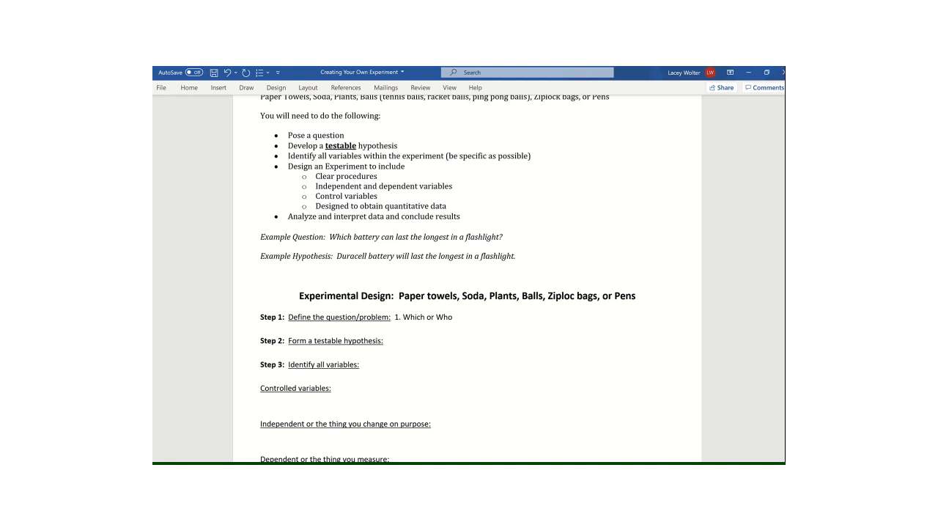
left_click(452, 316)
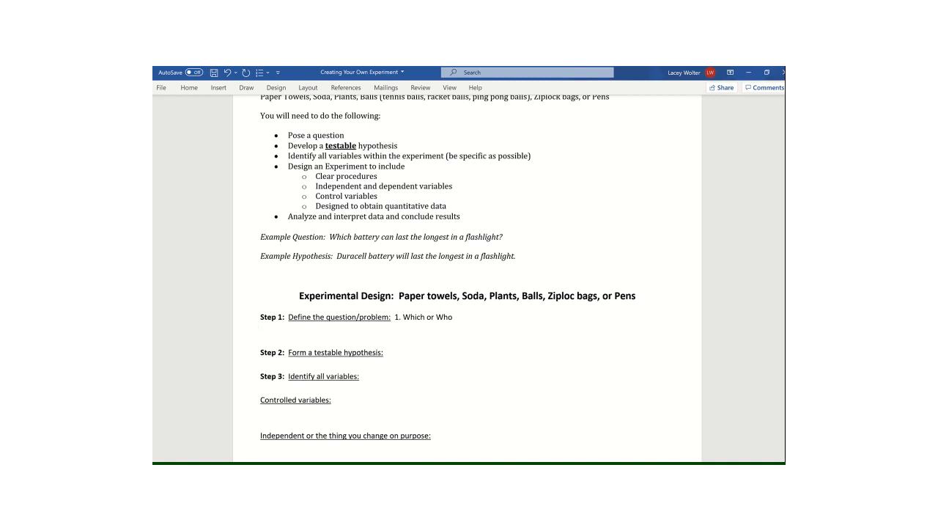
Step: Write 'Which brand of laundry detergent is most effective at cleaning grass stains?' and begin '2.'
type("W")
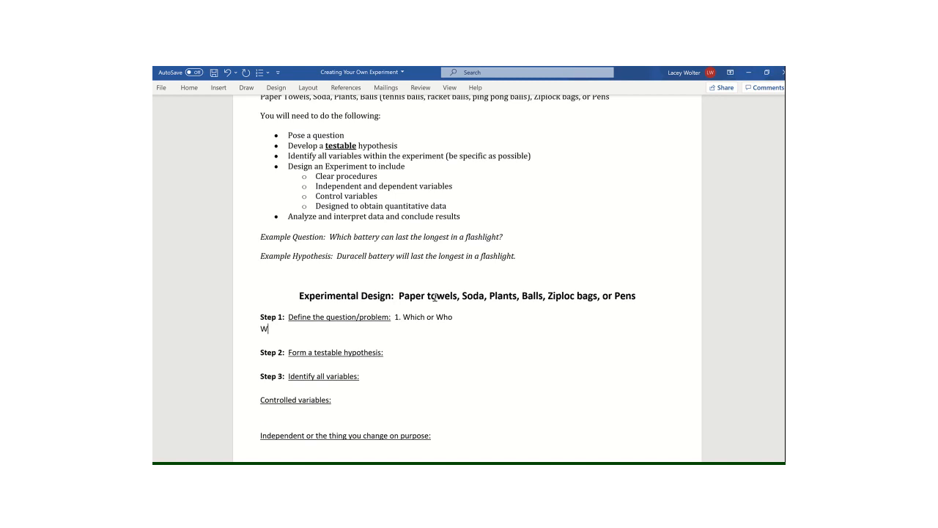
type("hich brand of")
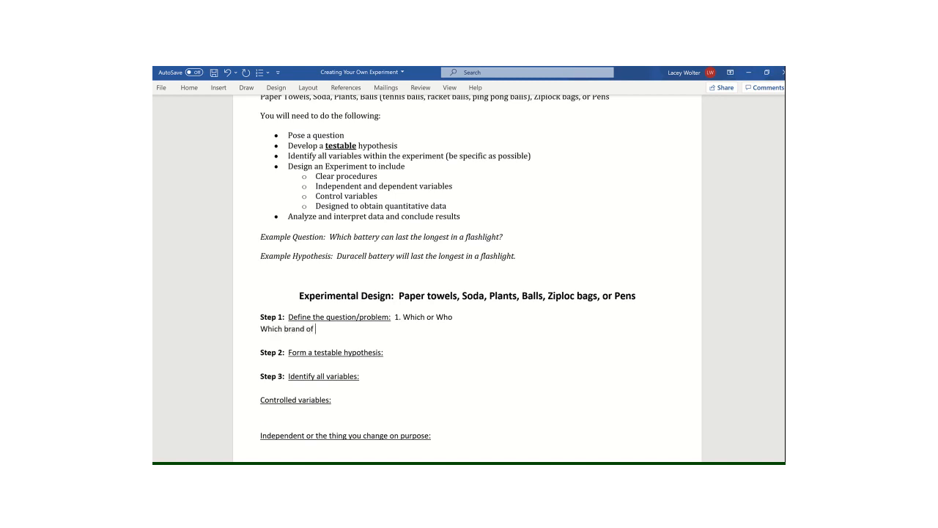
type("laundry deter")
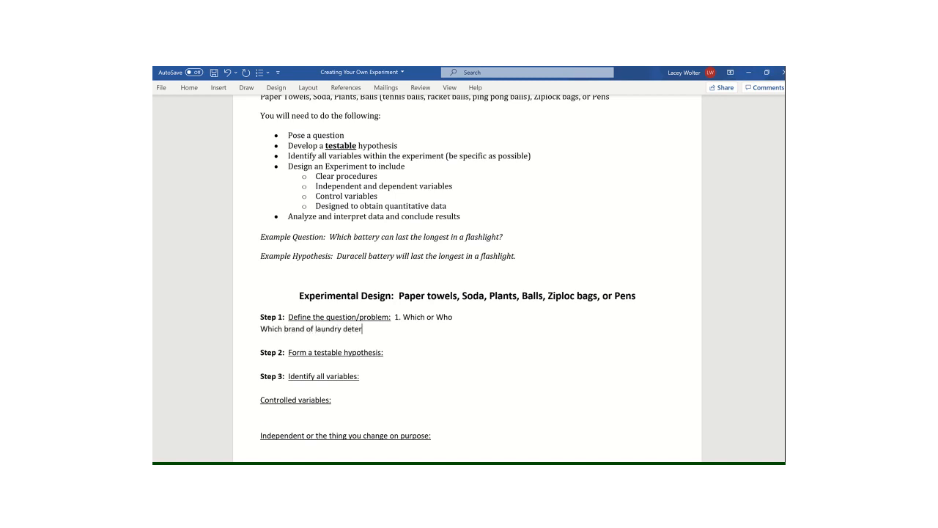
type("gent is most e")
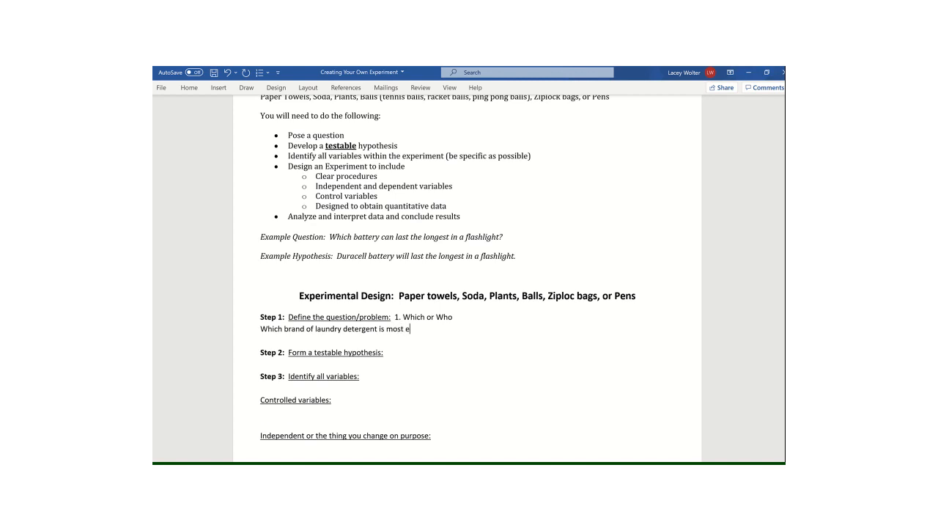
type("ffective at c")
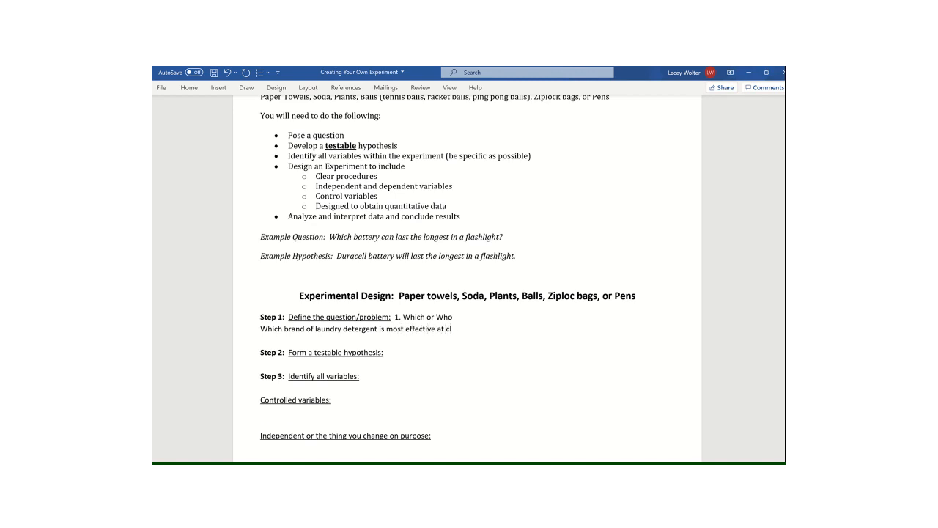
type("leaning grass s")
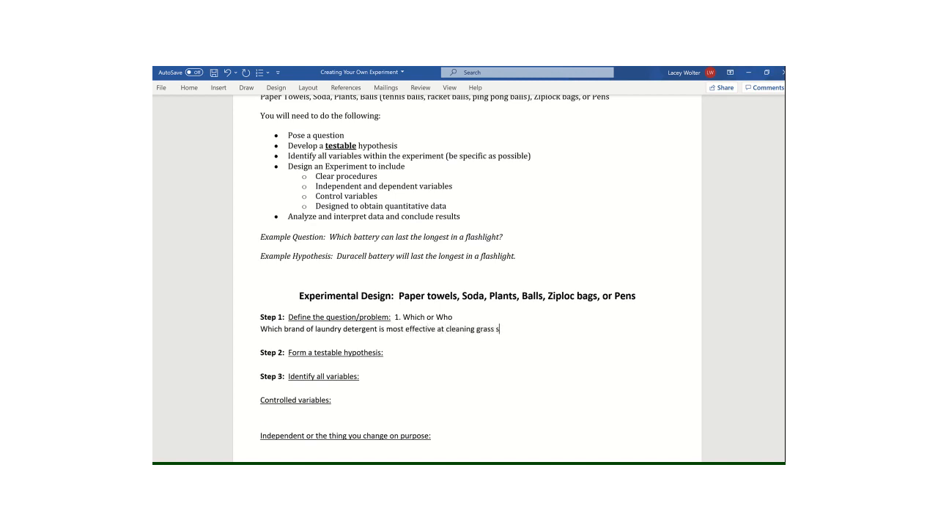
type("tains?")
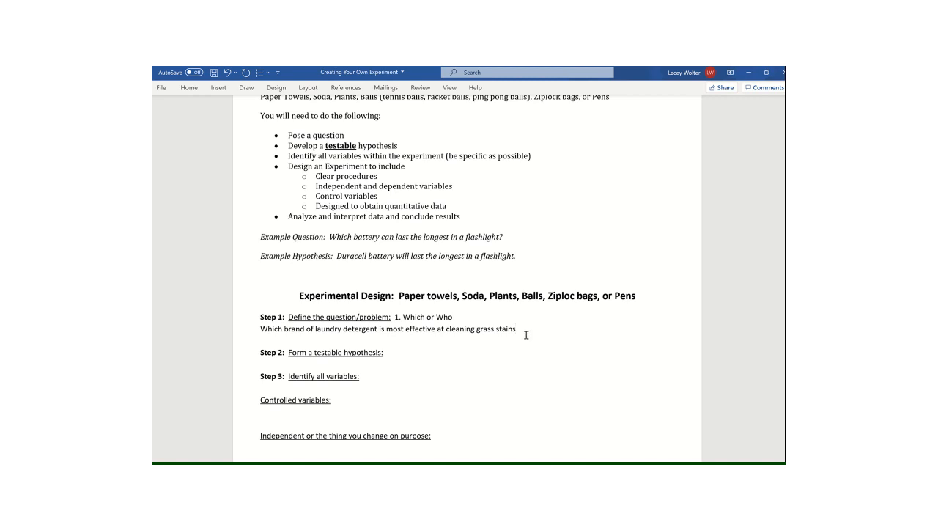
type("2.")
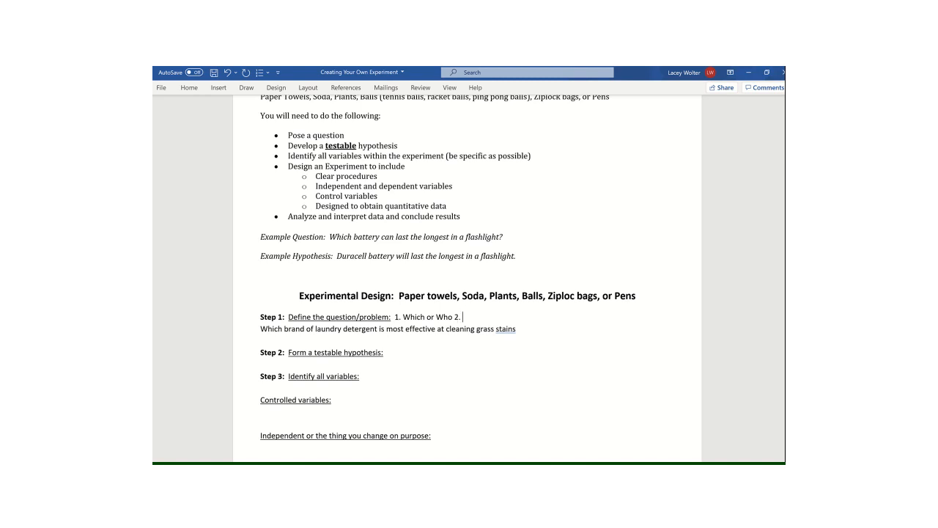
Step: Complete note 2 with 'Identify the groups or people you will be testing.' and extend the question
type("Identify the g")
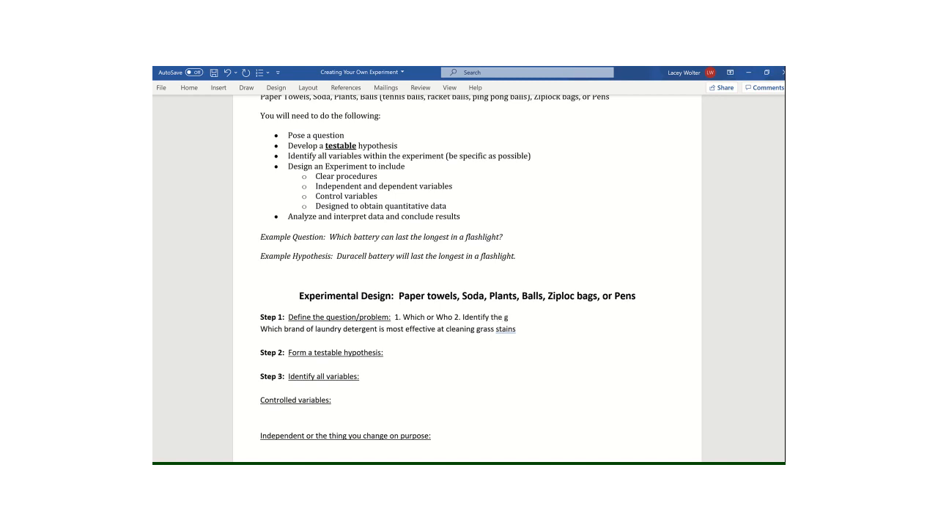
type("roups or pe")
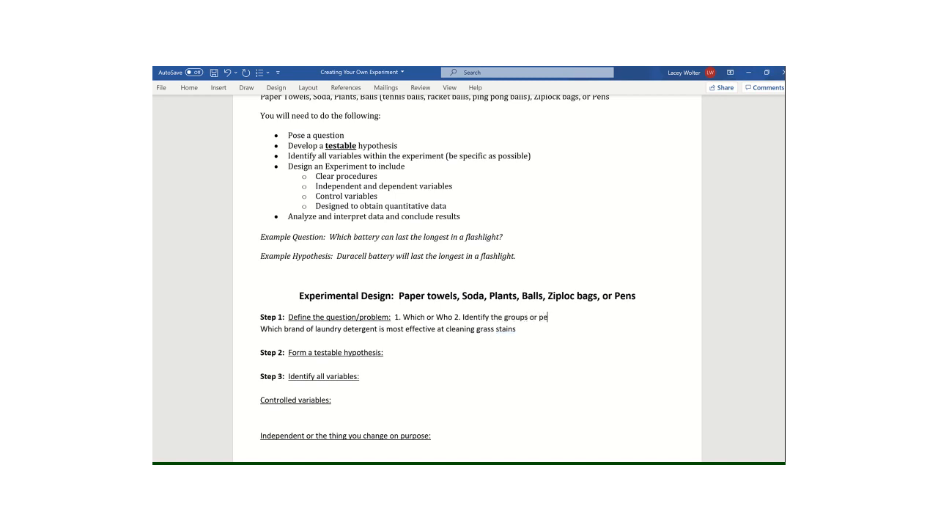
type("ople you will be")
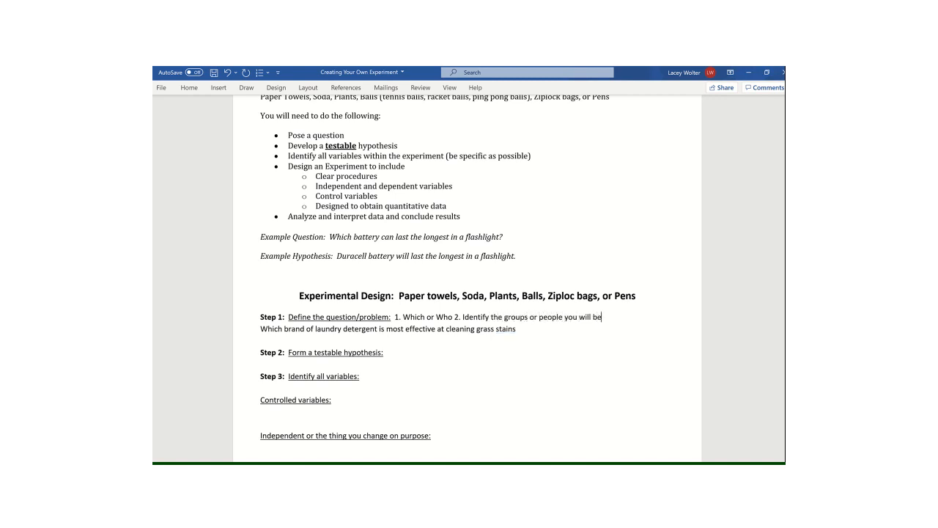
type("testing.")
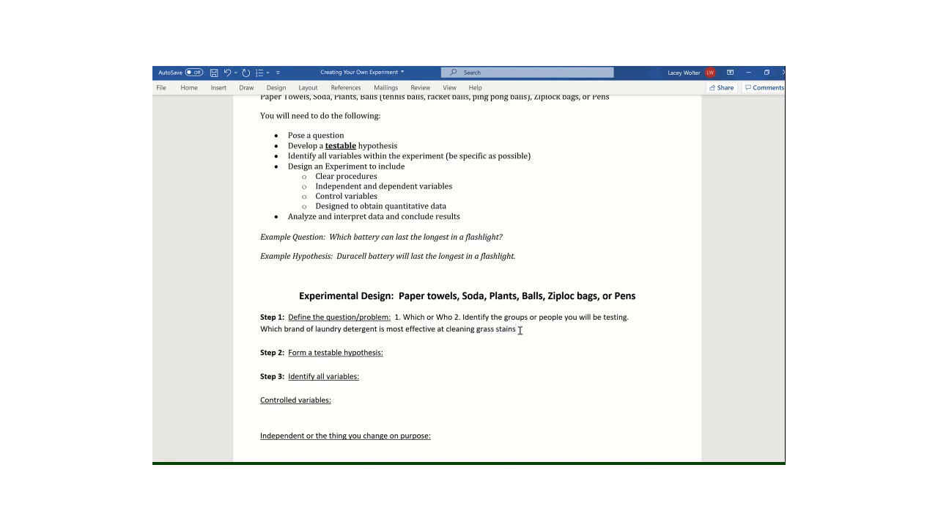
type(",")
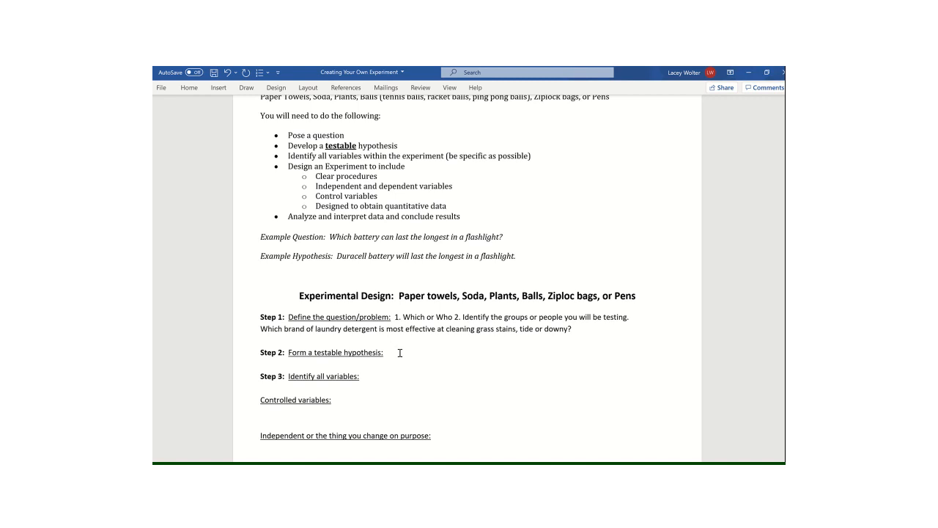
Step: Enter the hypothesis 'I believe tide will be most effective at removing grass stains.'
type("I b")
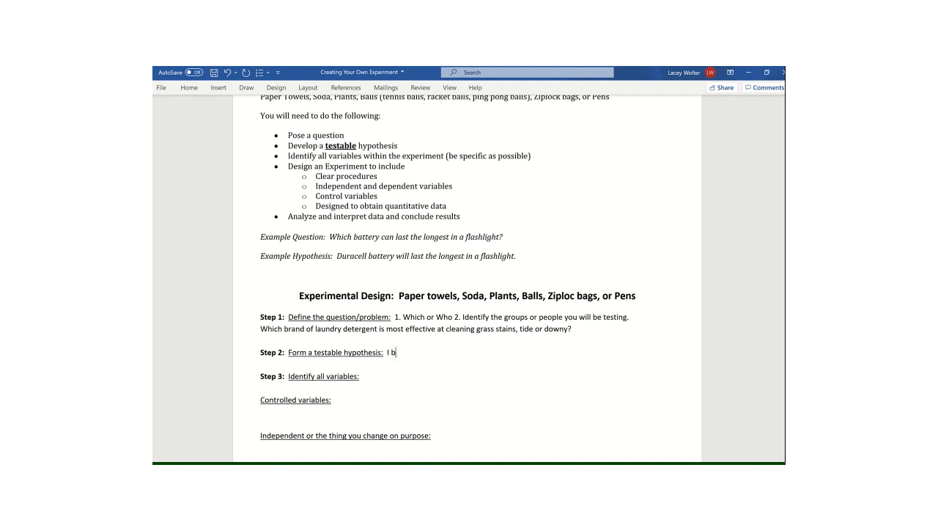
type("elieve tide will")
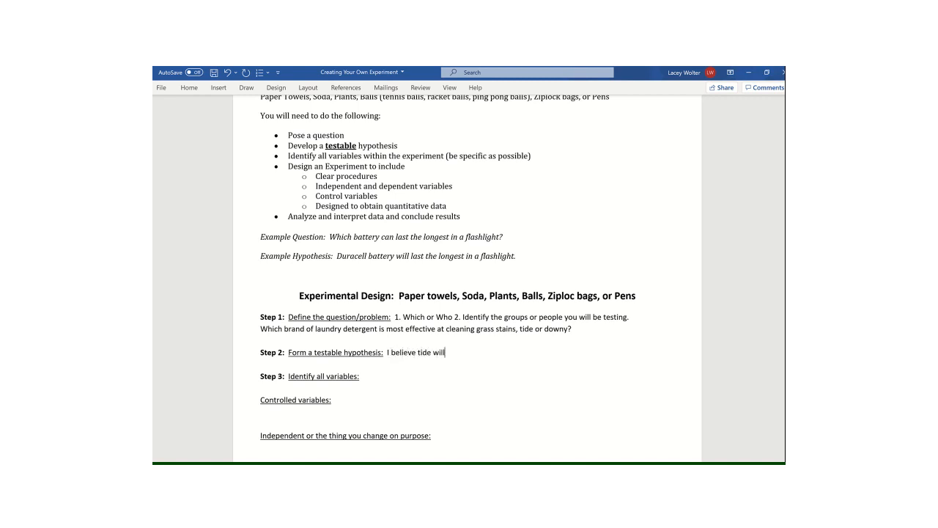
type("be most eff")
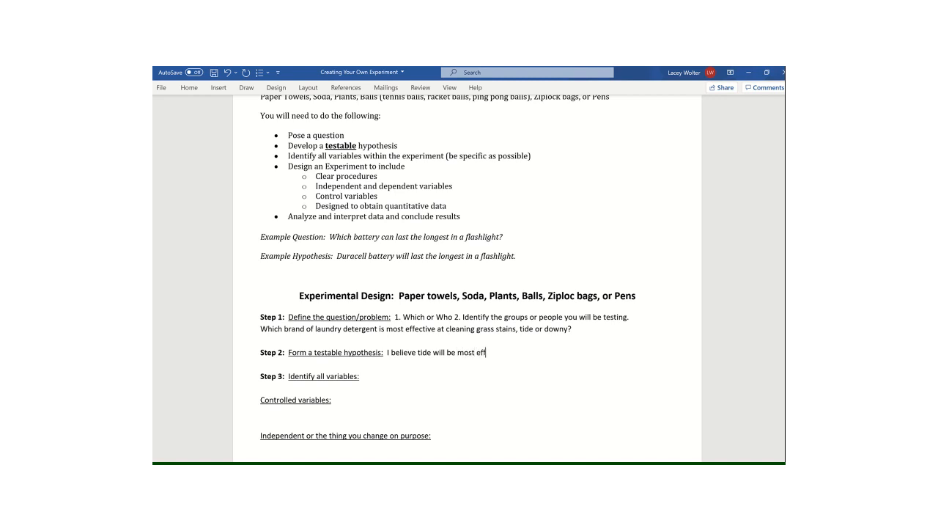
type("ective at")
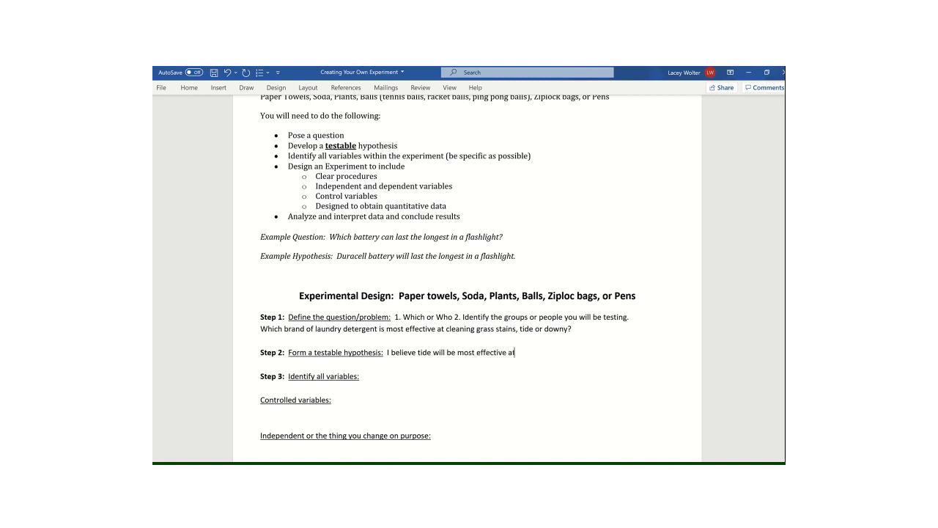
type("removing g")
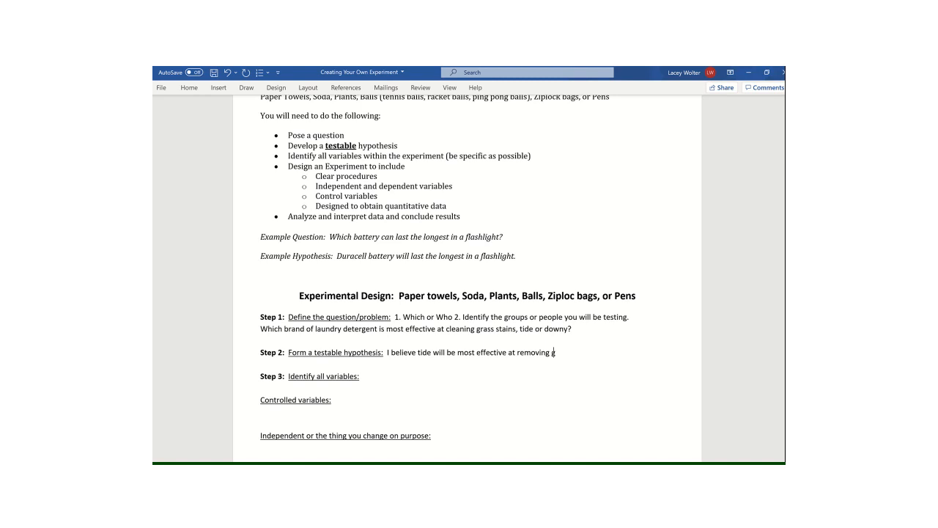
type("grass stains.")
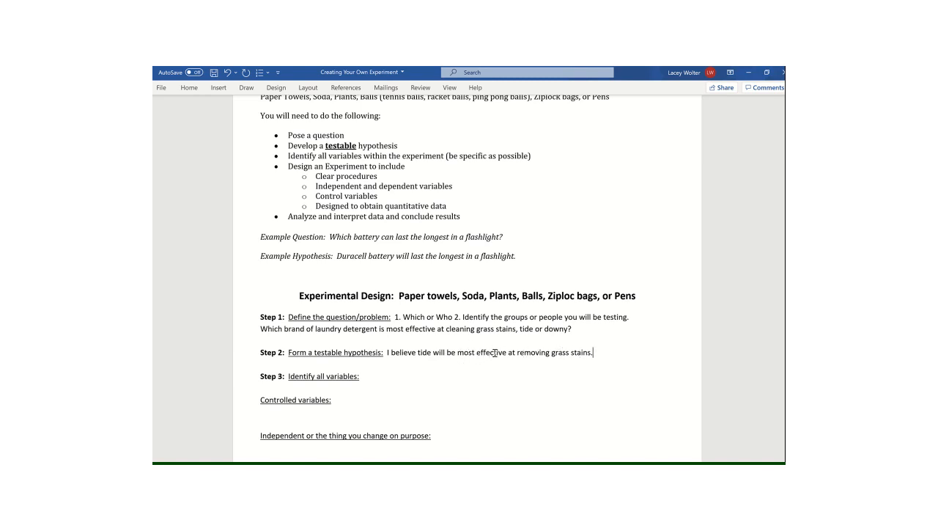
scroll("down", 3)
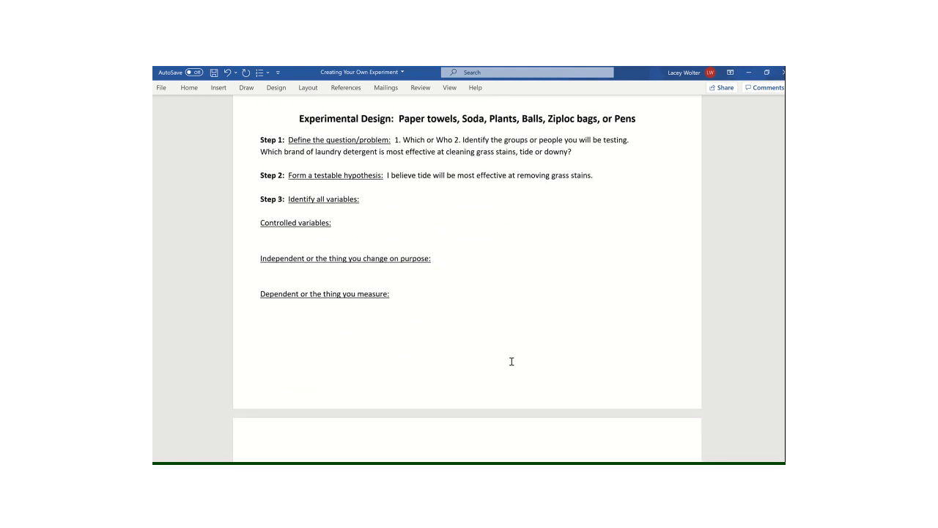
left_click(593, 175)
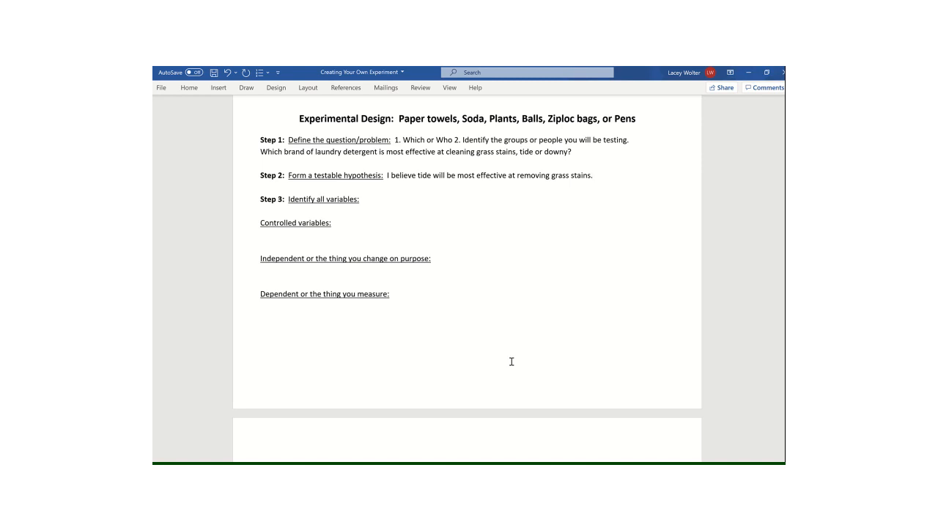
mouse_move(456, 340)
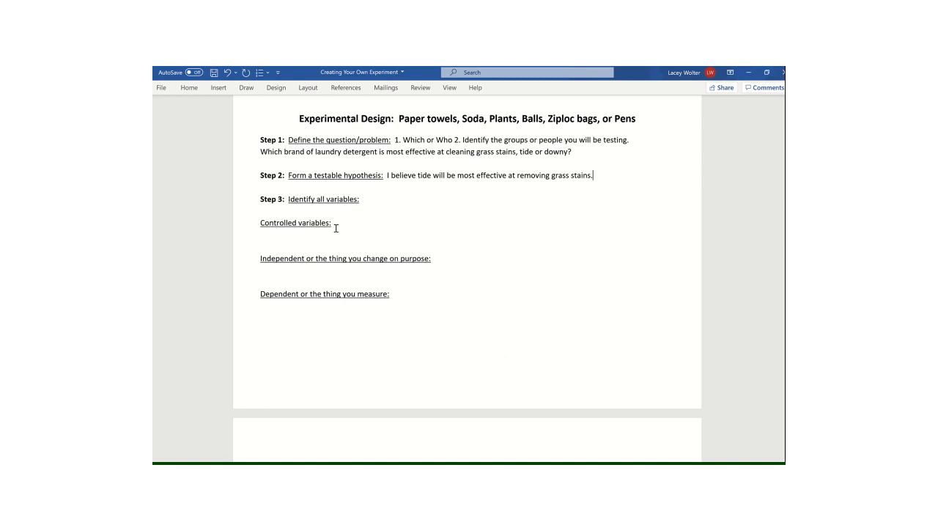
left_click(334, 223)
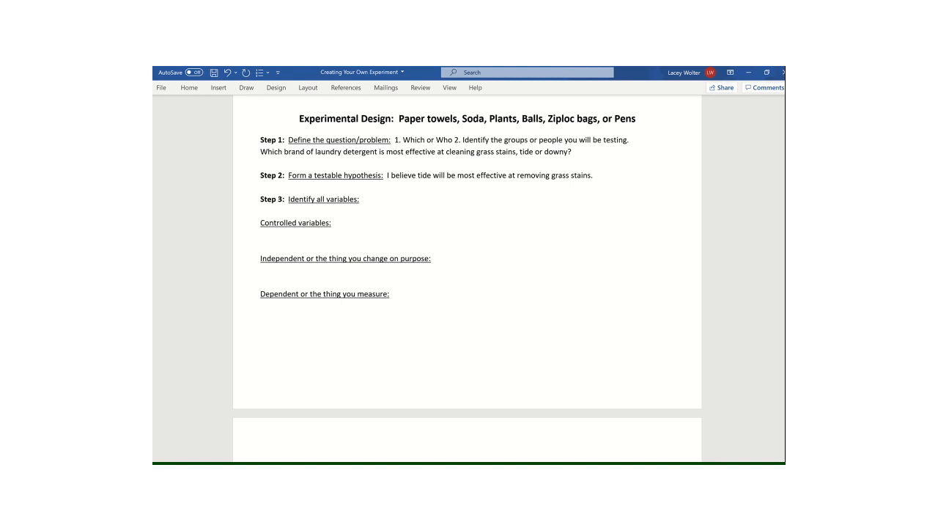
left_click(433, 258)
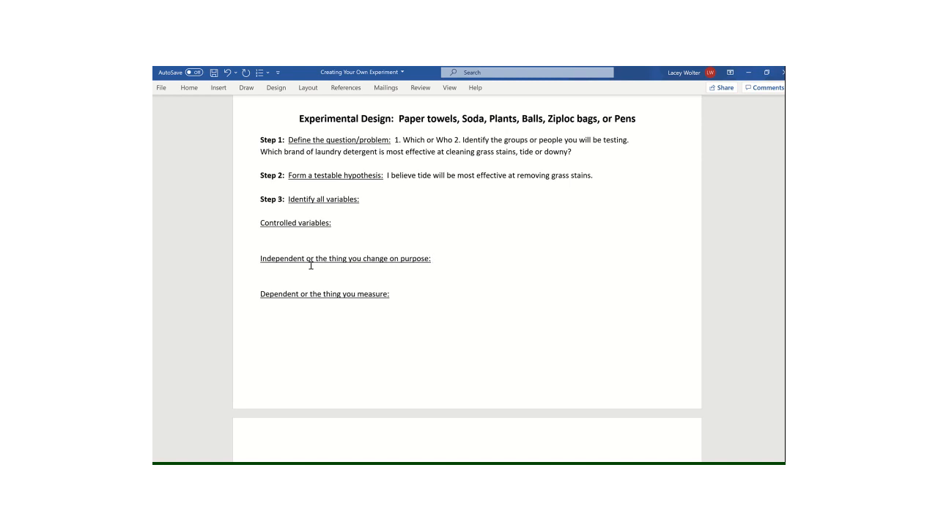
mouse_move(431, 148)
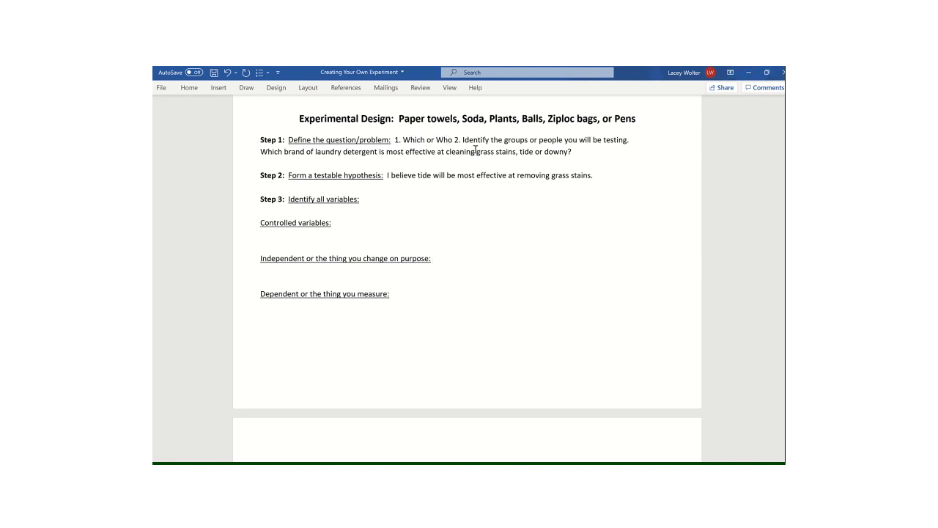
left_click(432, 257)
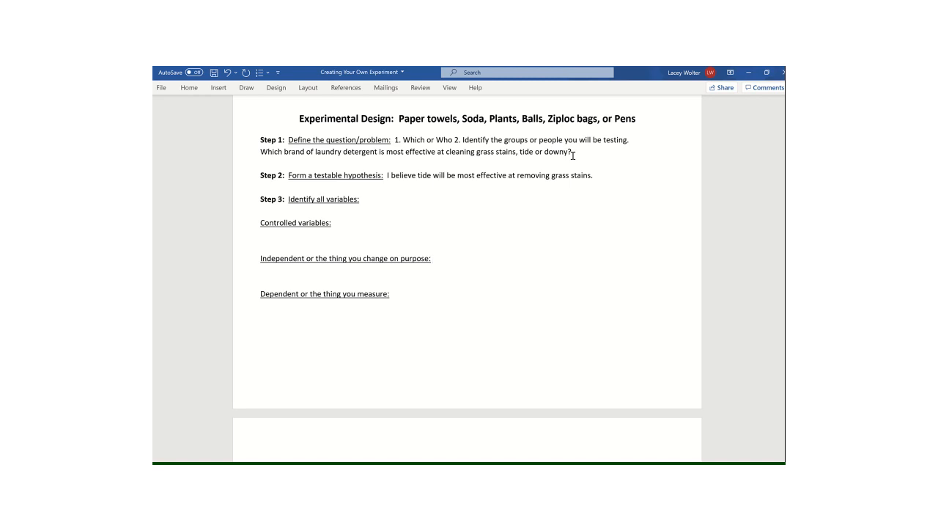
left_click(433, 258)
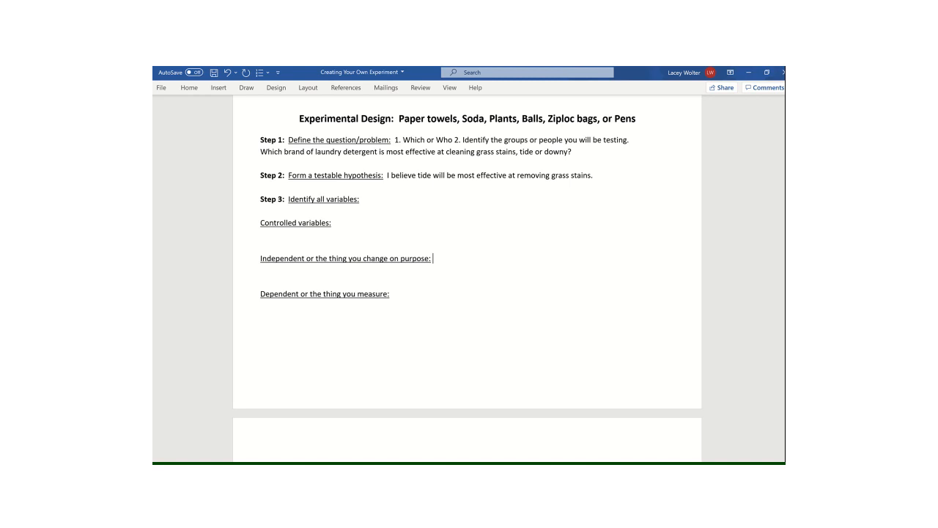
Step: Enter 'Type of detergent.' as the independent variable and remove its underline
type("Type")
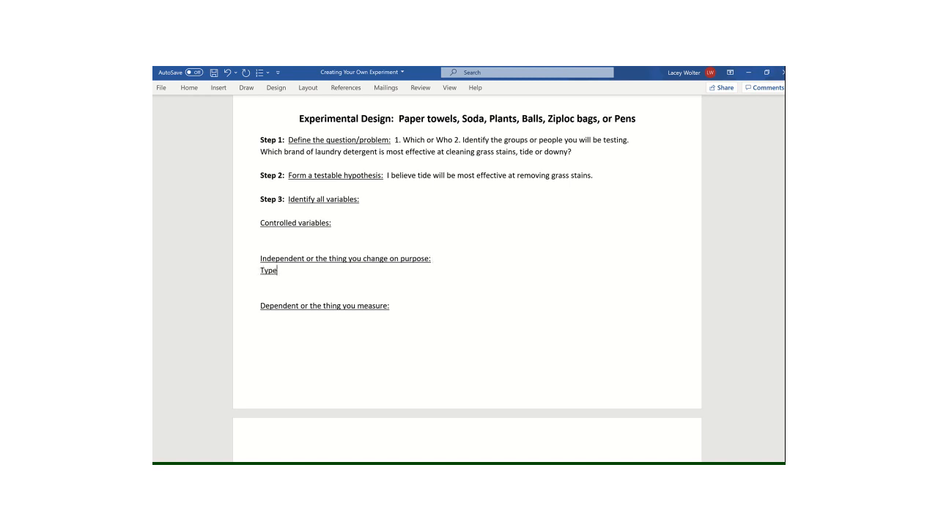
type("of deter")
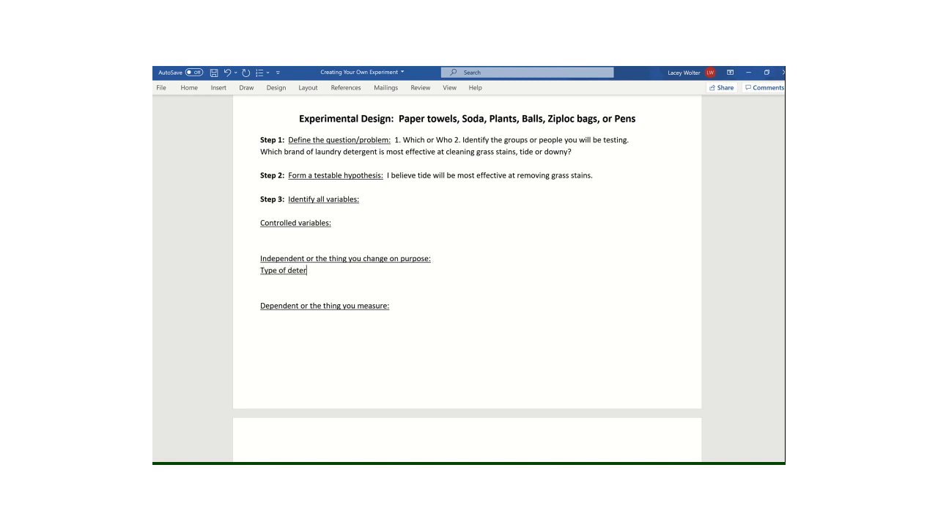
type("gent.")
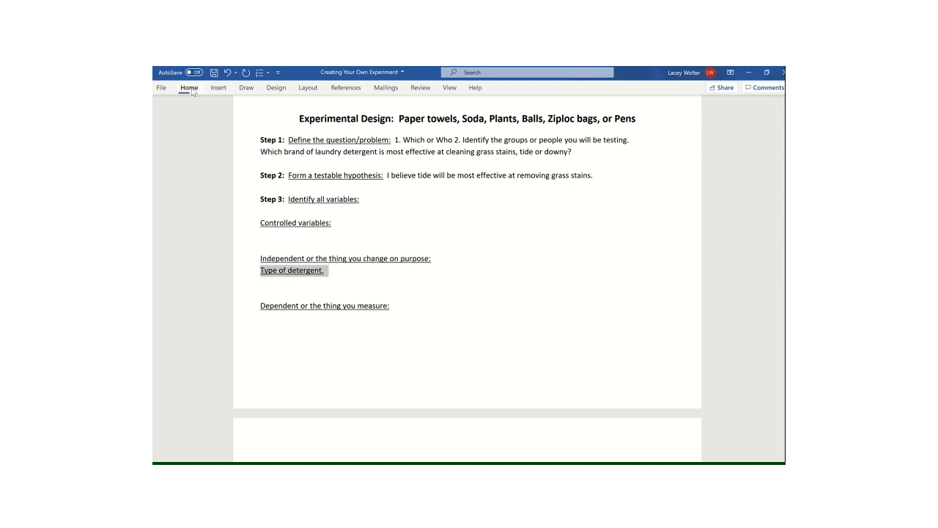
left_click(189, 87)
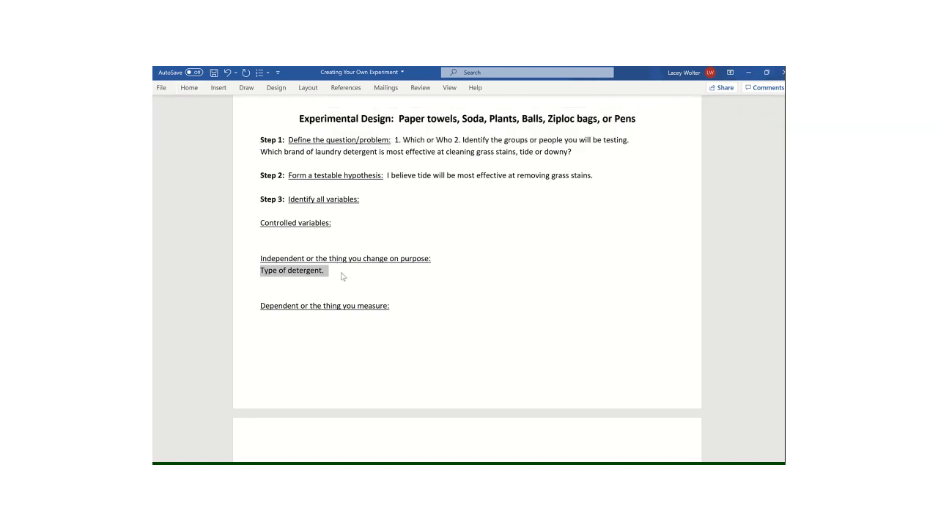
left_click(323, 270)
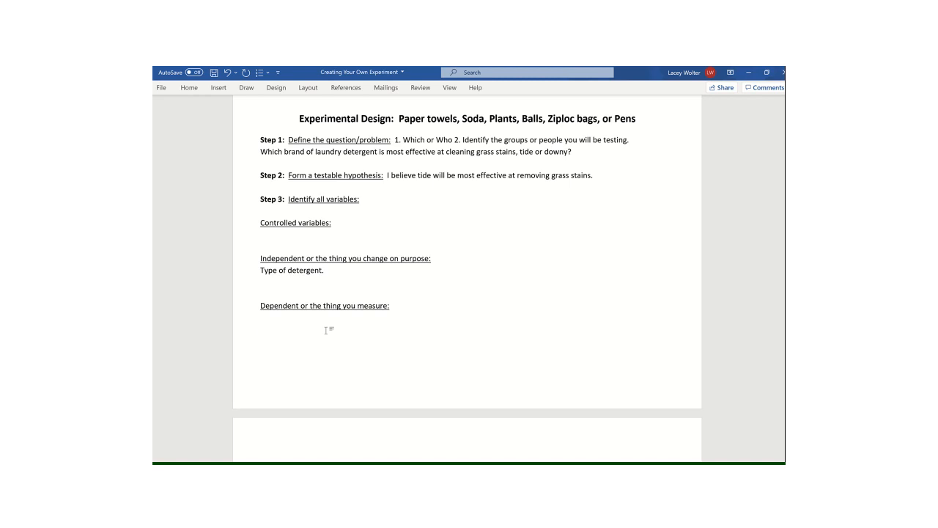
Step: Enter 'Number of washes.' under the dependent variable heading
left_click(261, 329)
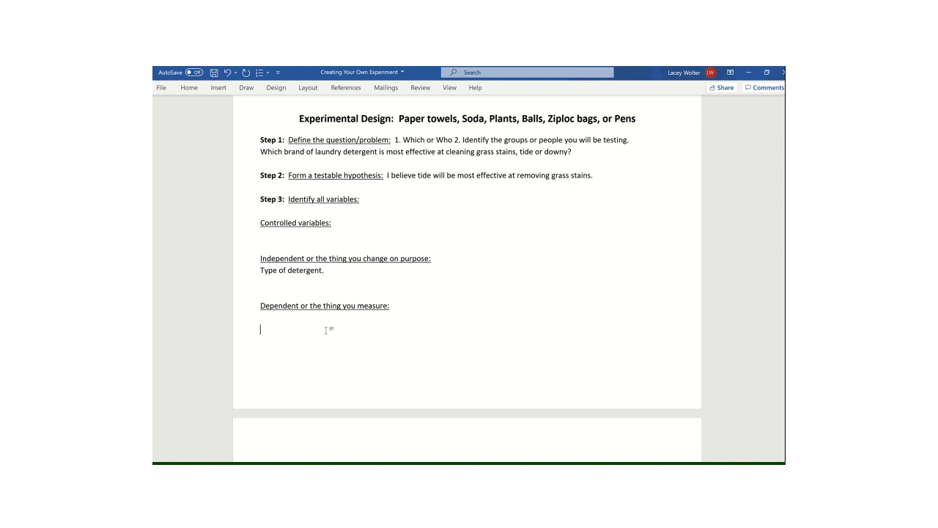
mouse_move(496, 148)
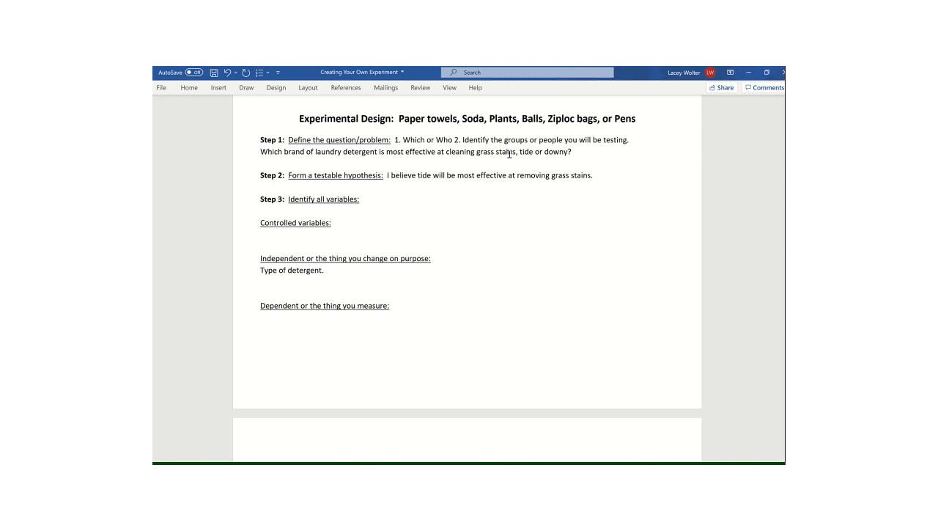
mouse_move(375, 313)
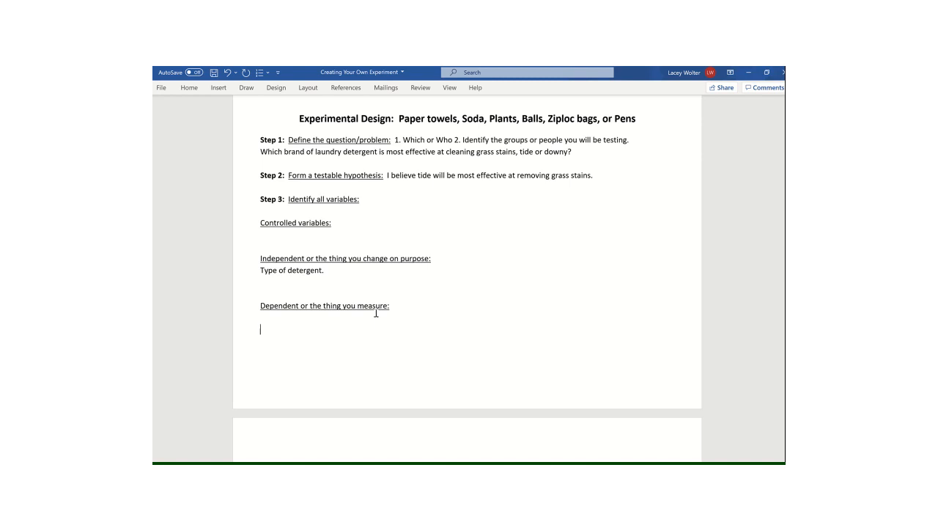
type("N")
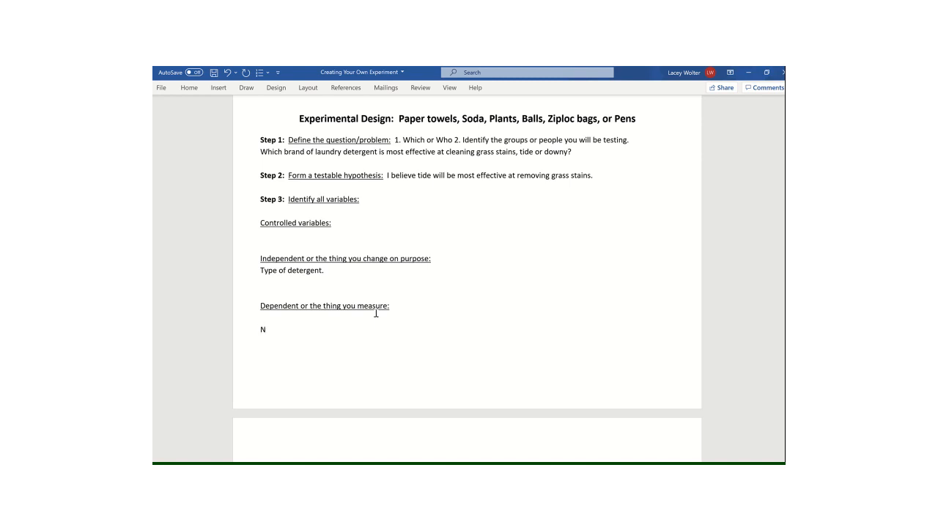
type("umber of washes.")
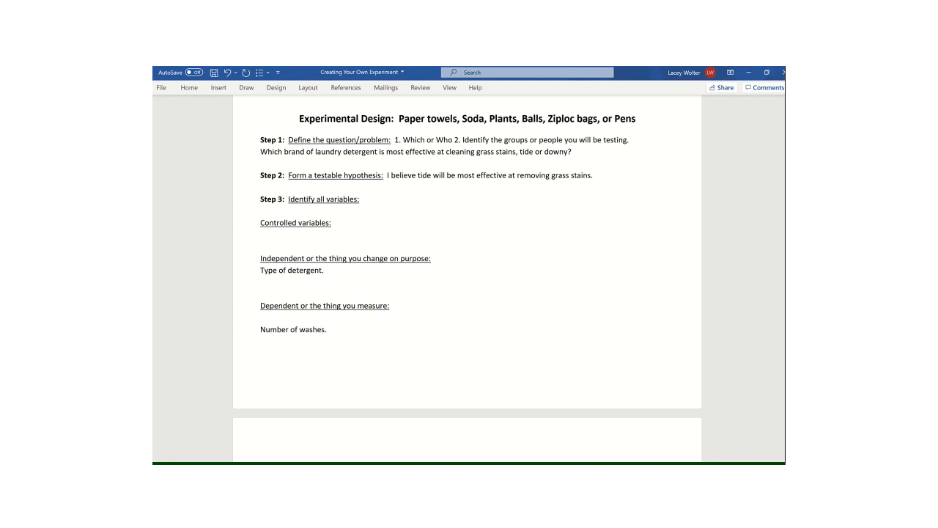
left_click(327, 329)
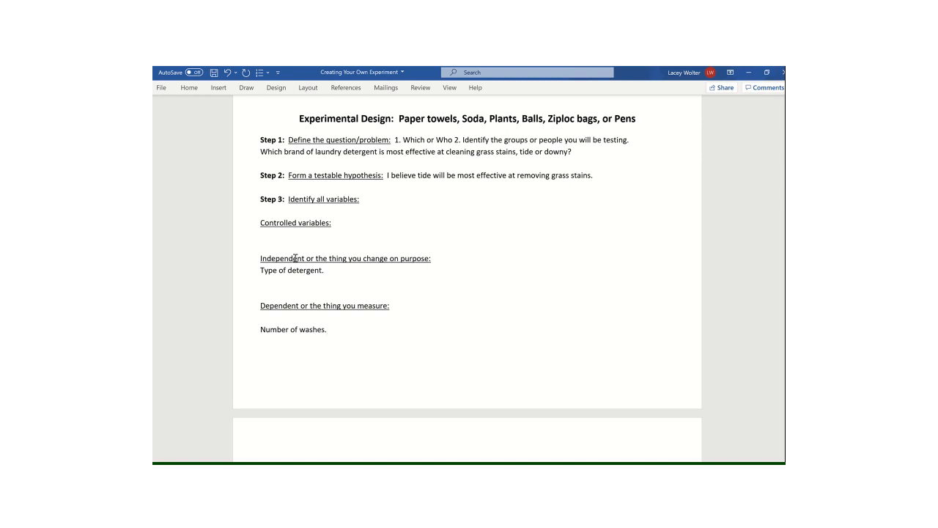
Step: List controlled variables: same water, detergent, same size of grass stain, type of stain
left_click(262, 235)
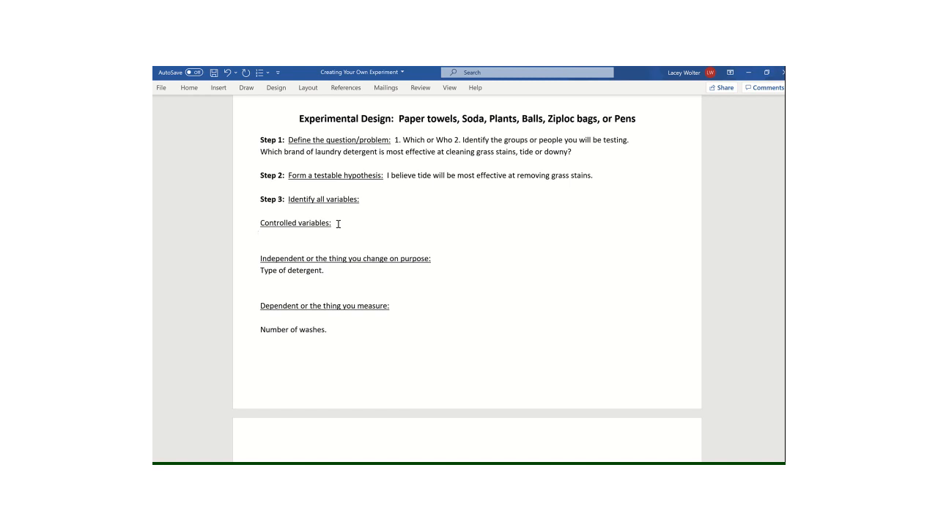
left_click(261, 234)
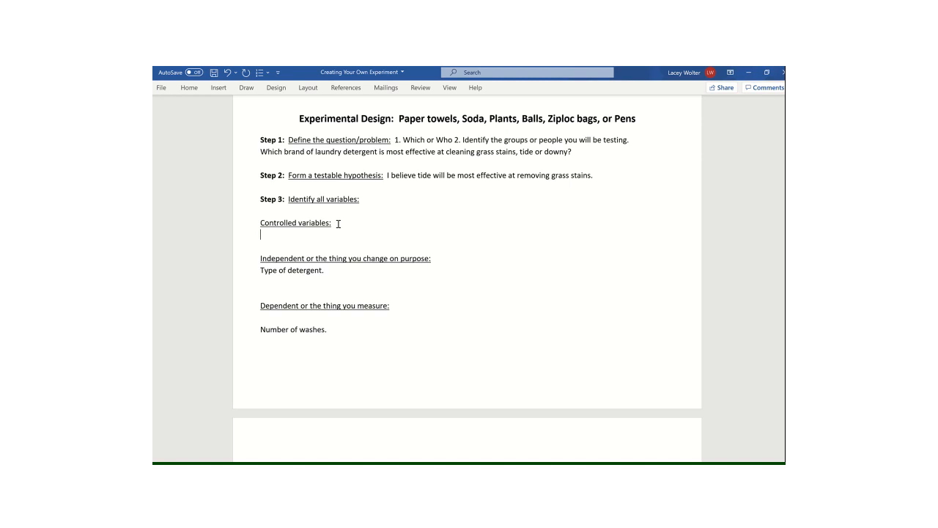
type("Wash in same temperature of")
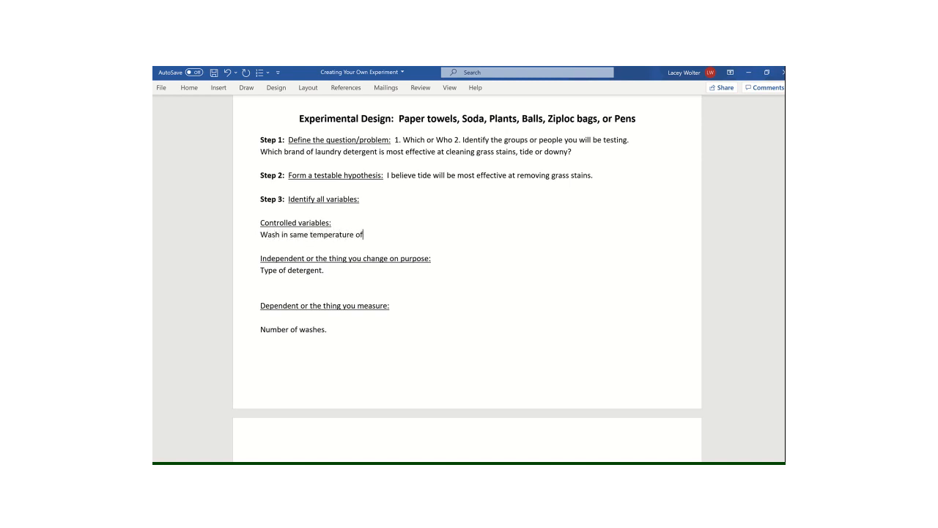
type("water, amount of")
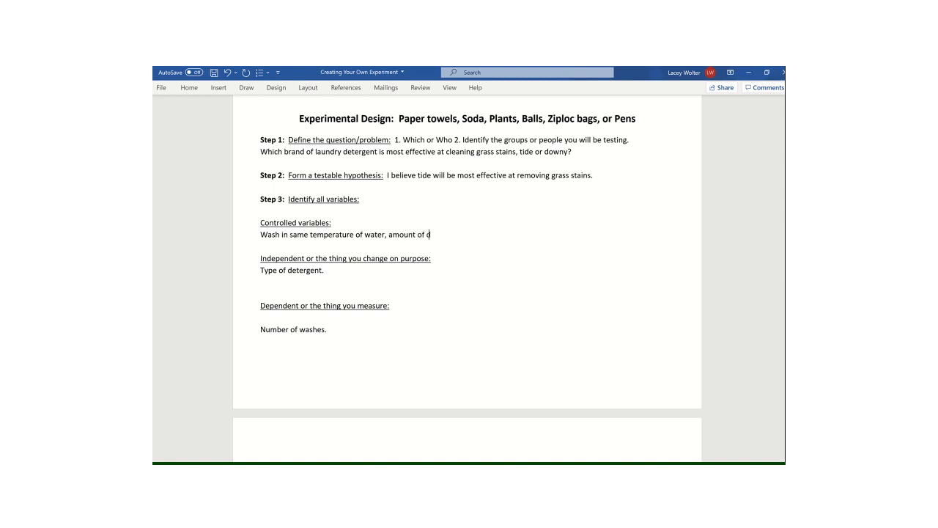
type("detergent,")
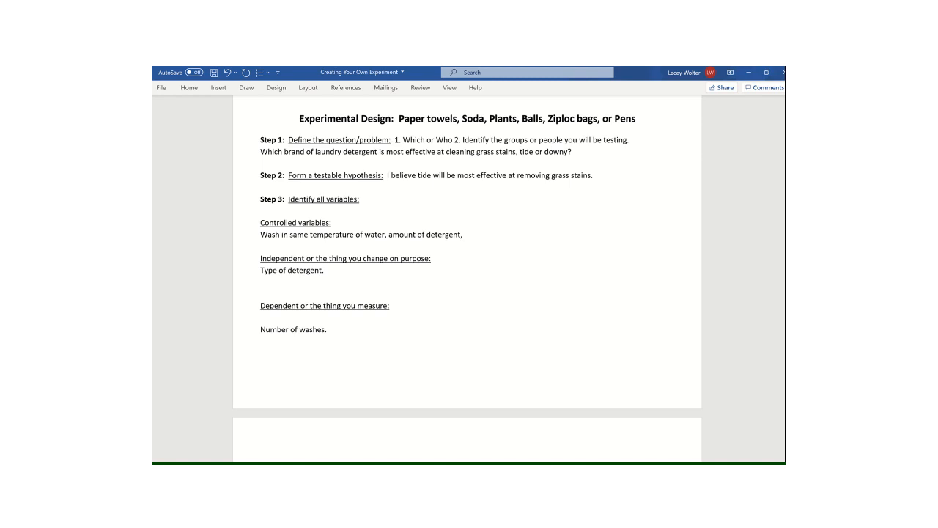
type("Usin")
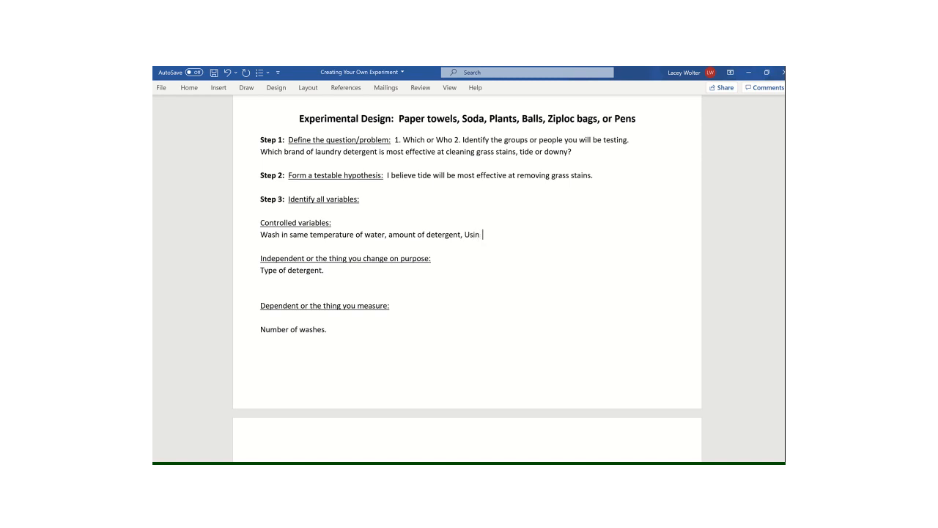
type("the sma")
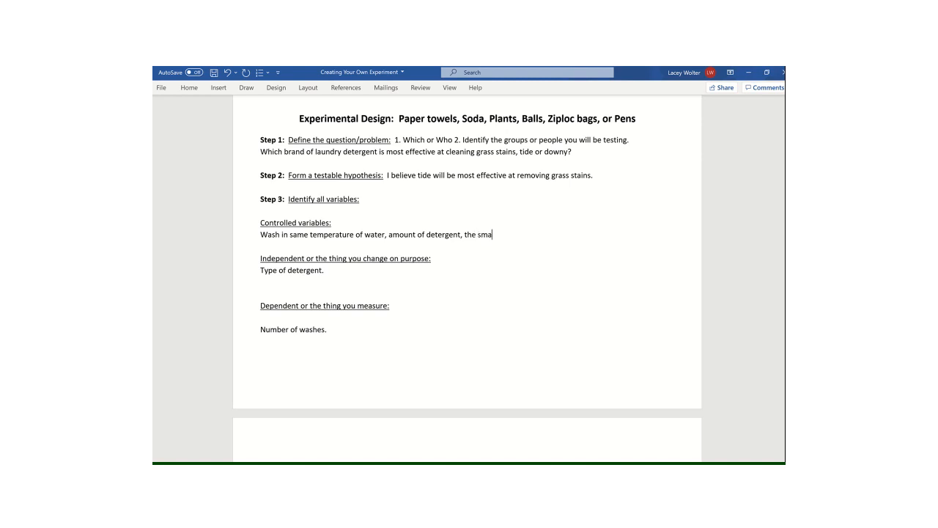
type("me size")
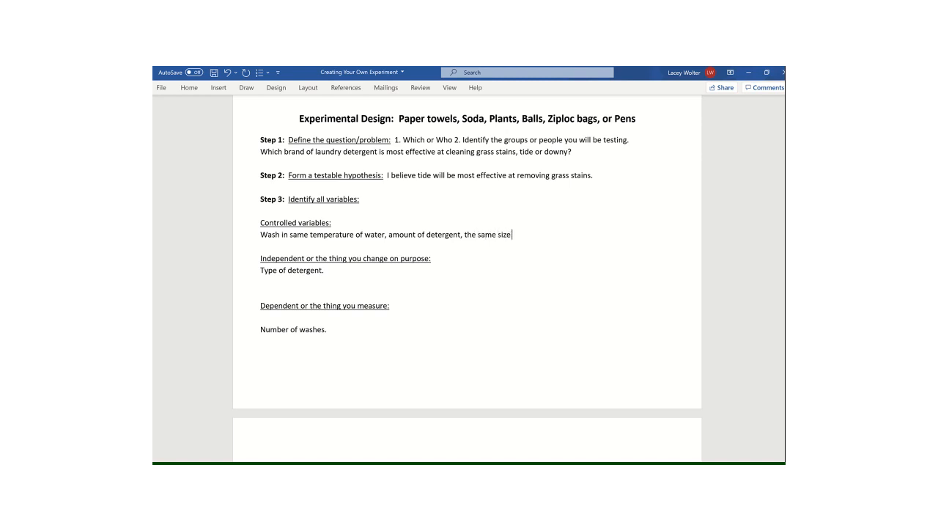
type("of grass sta")
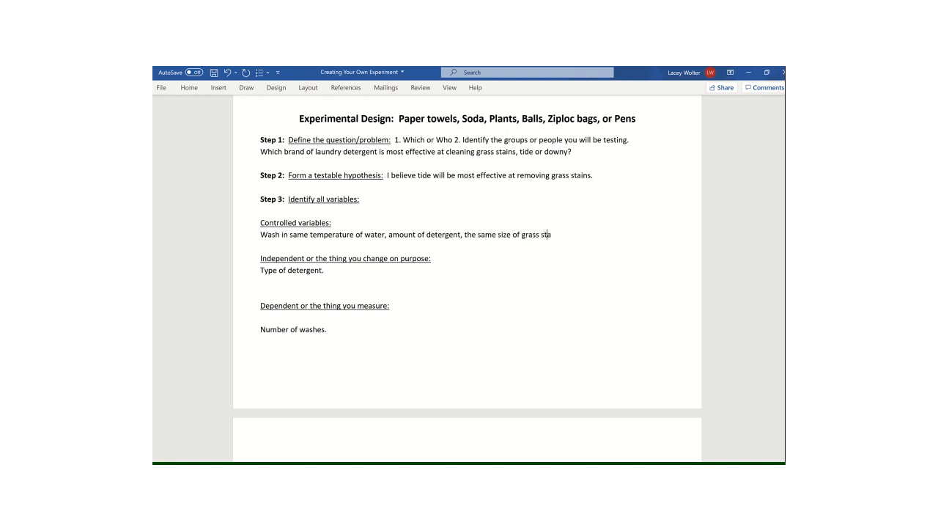
type("in,")
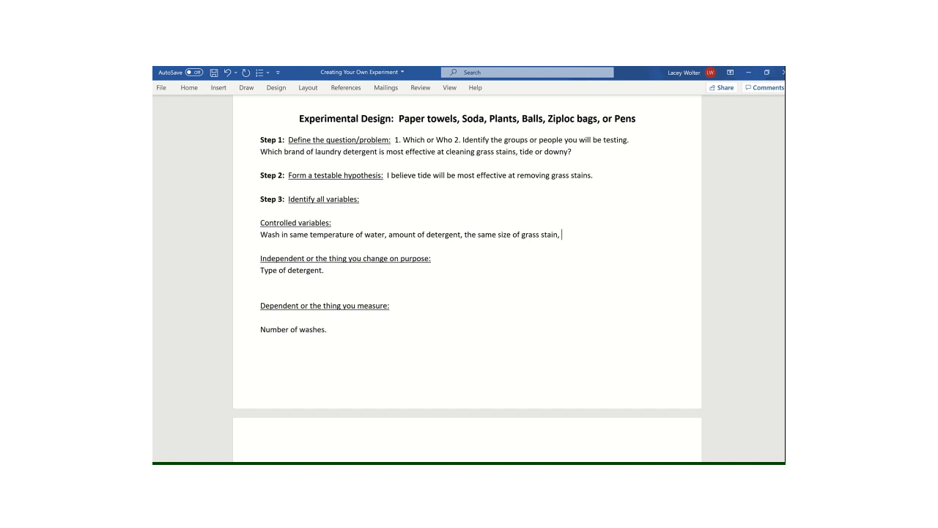
type("type of stain")
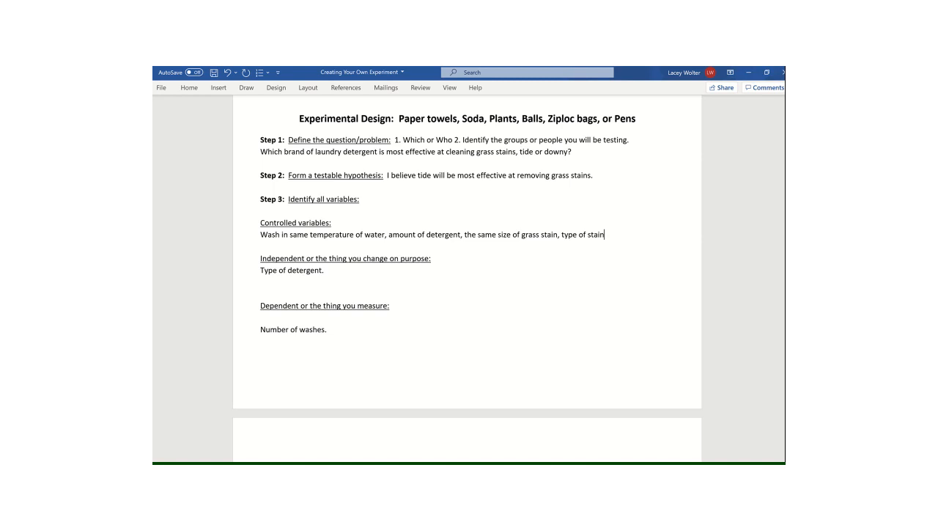
mouse_move(229, 249)
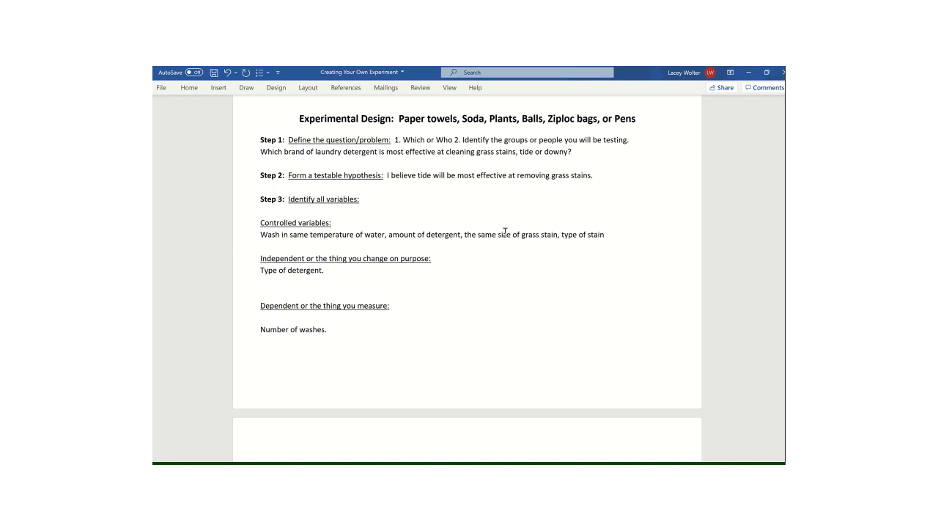
mouse_move(580, 234)
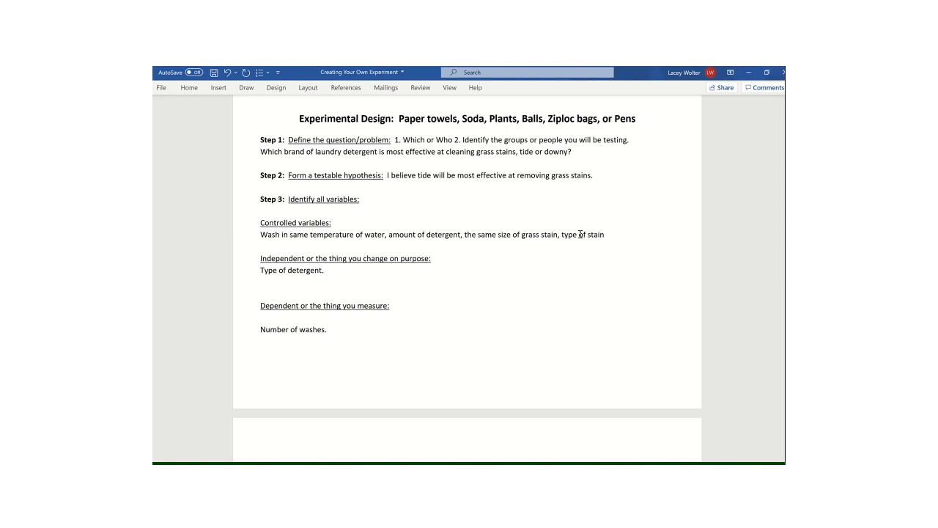
left_click(604, 234)
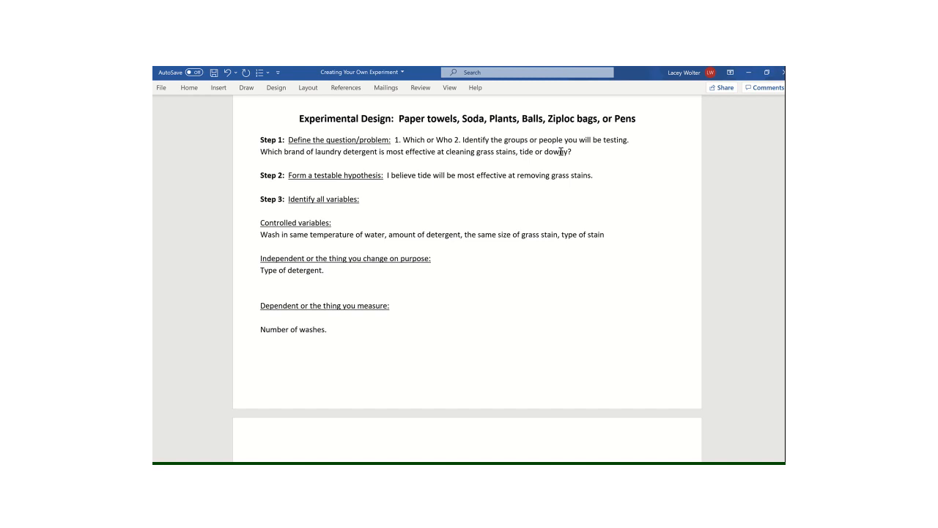
mouse_move(376, 274)
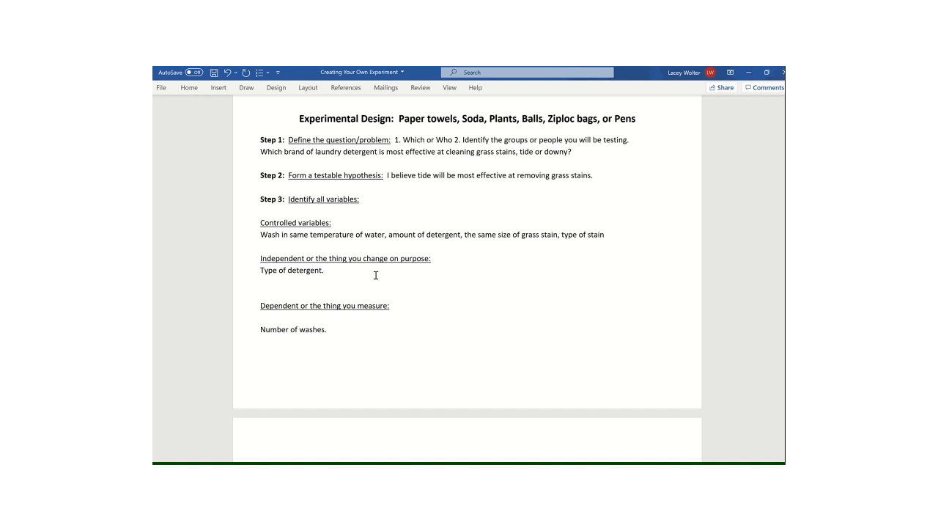
scroll("up", 3)
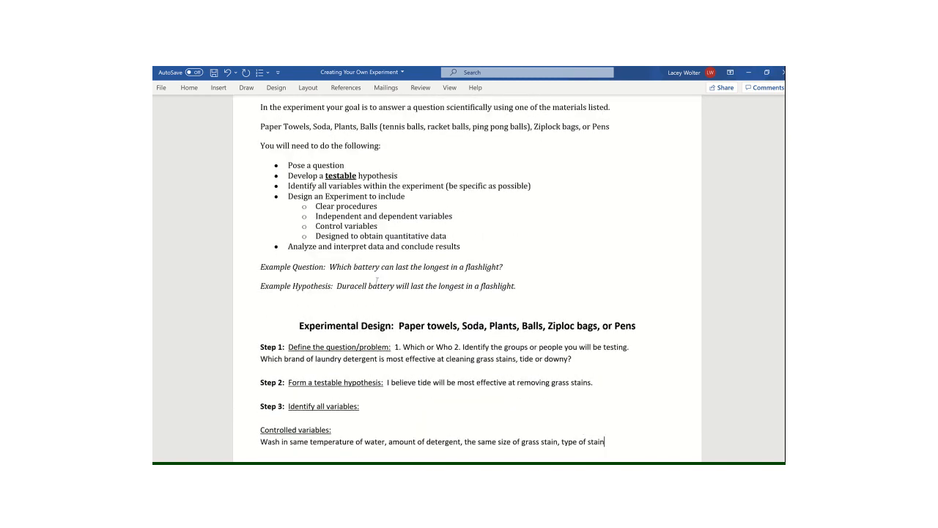
scroll("down", 3)
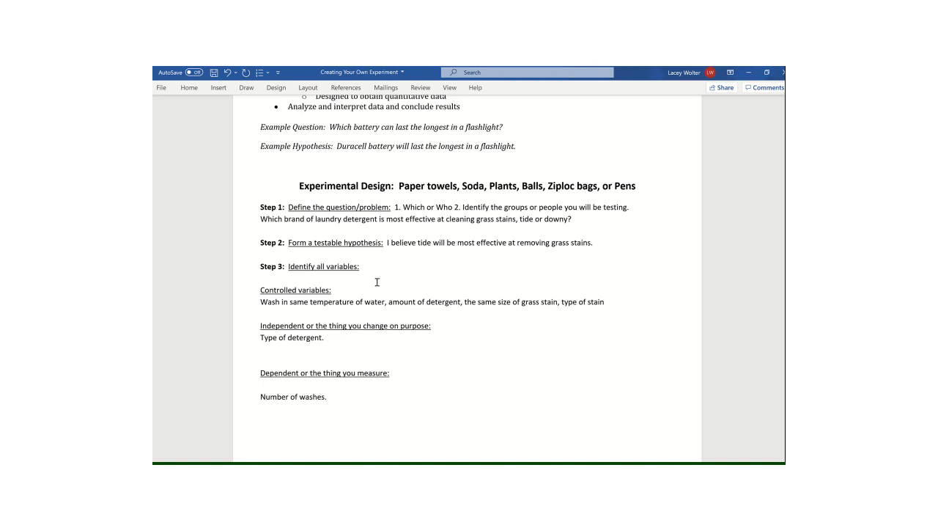
left_click(604, 301)
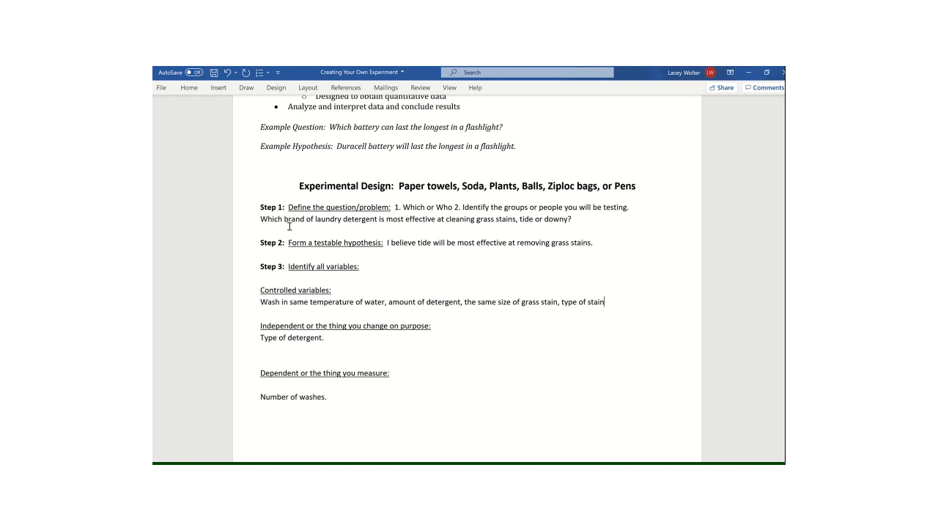